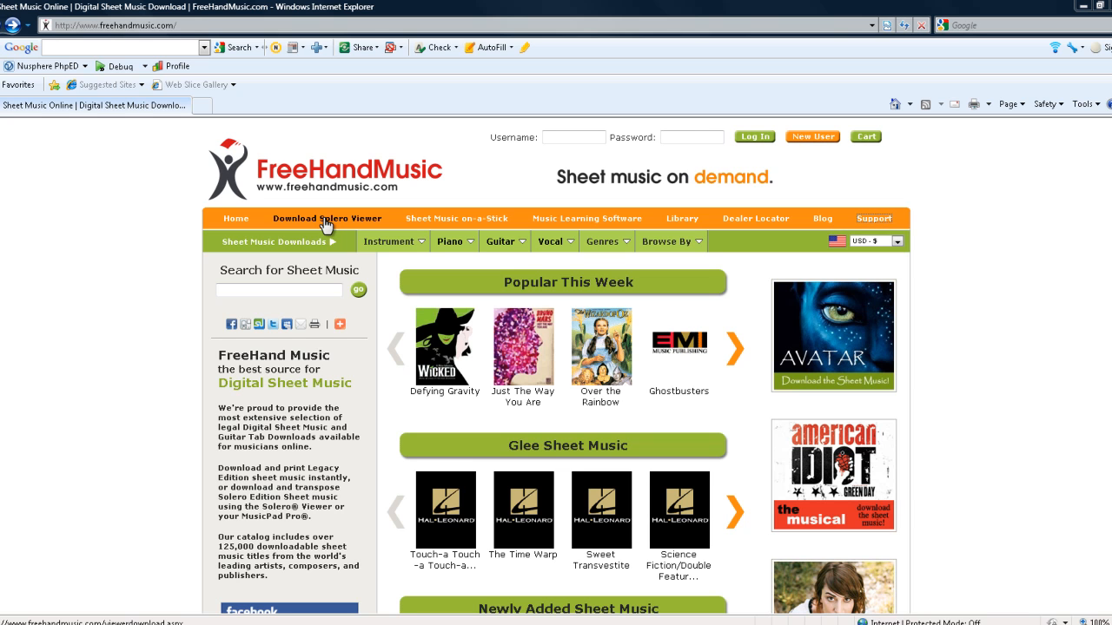
Go to the 'Download Solero Viewer' page from the FreeHandMusic navigation bar.
{"action": "left_click", "coordinate": [327, 219]}
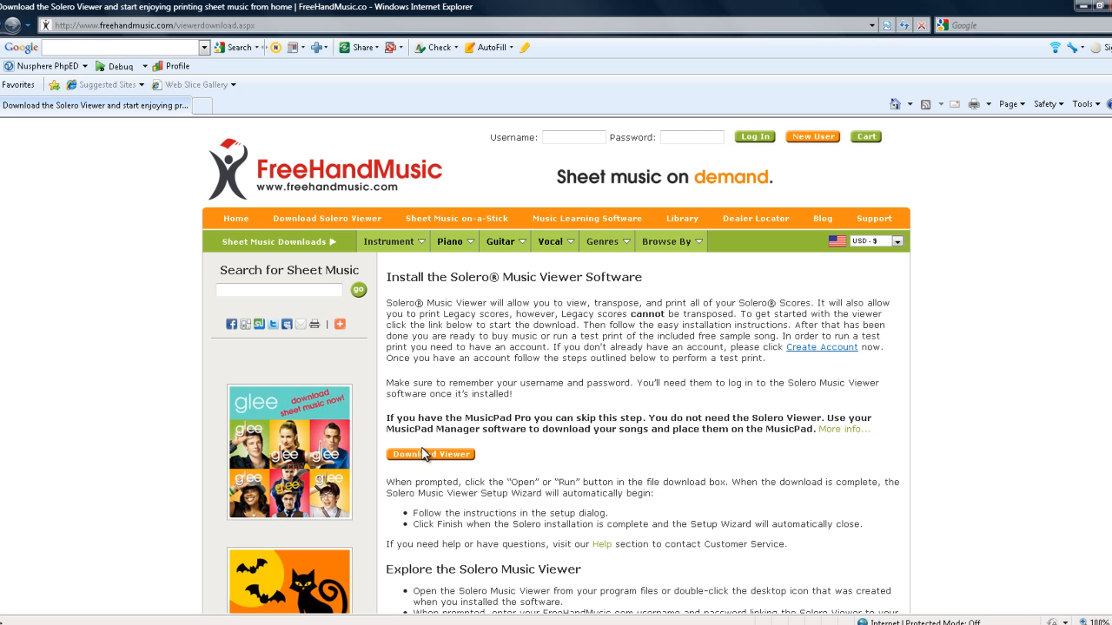
Download the viewer installer and run it past the security warning.
{"action": "left_click", "coordinate": [431, 455]}
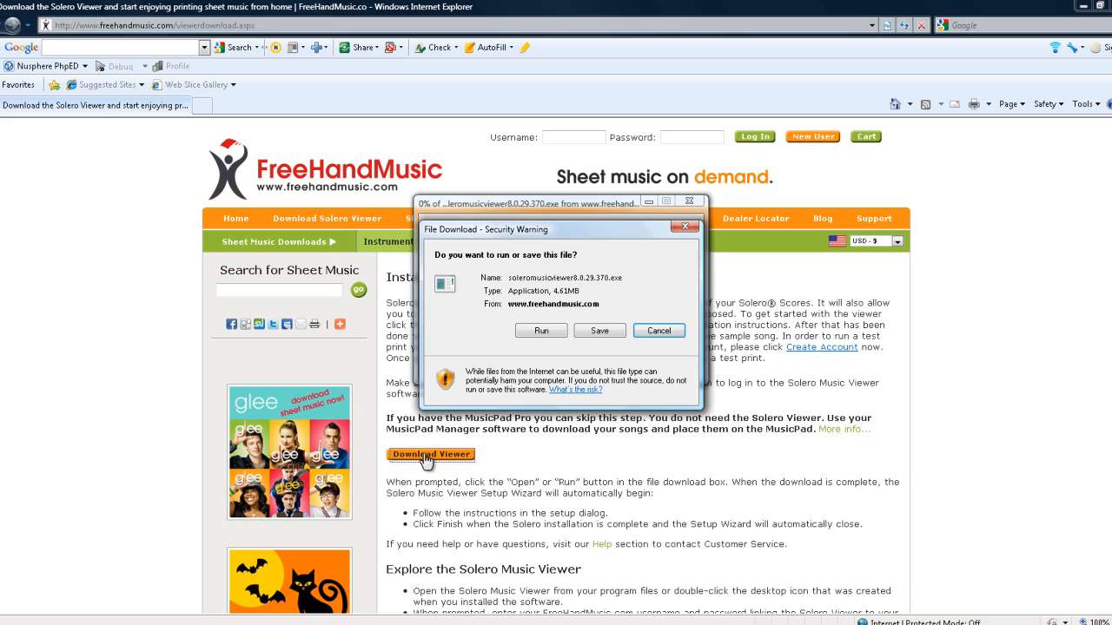
{"action": "mouse_move", "coordinate": [512, 331]}
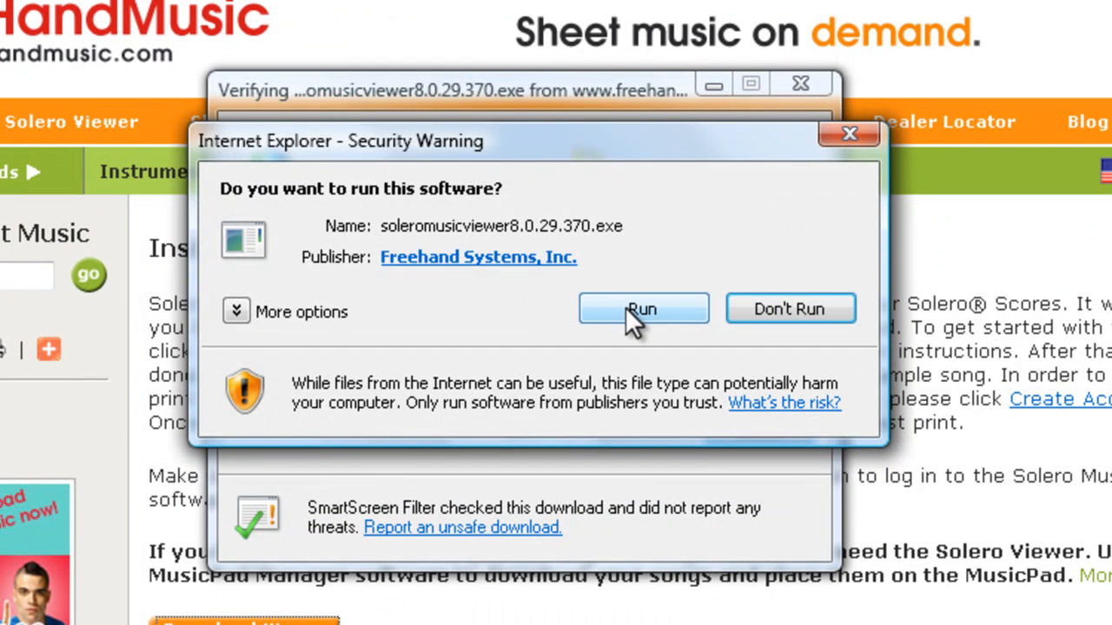
{"action": "left_click", "coordinate": [643, 309]}
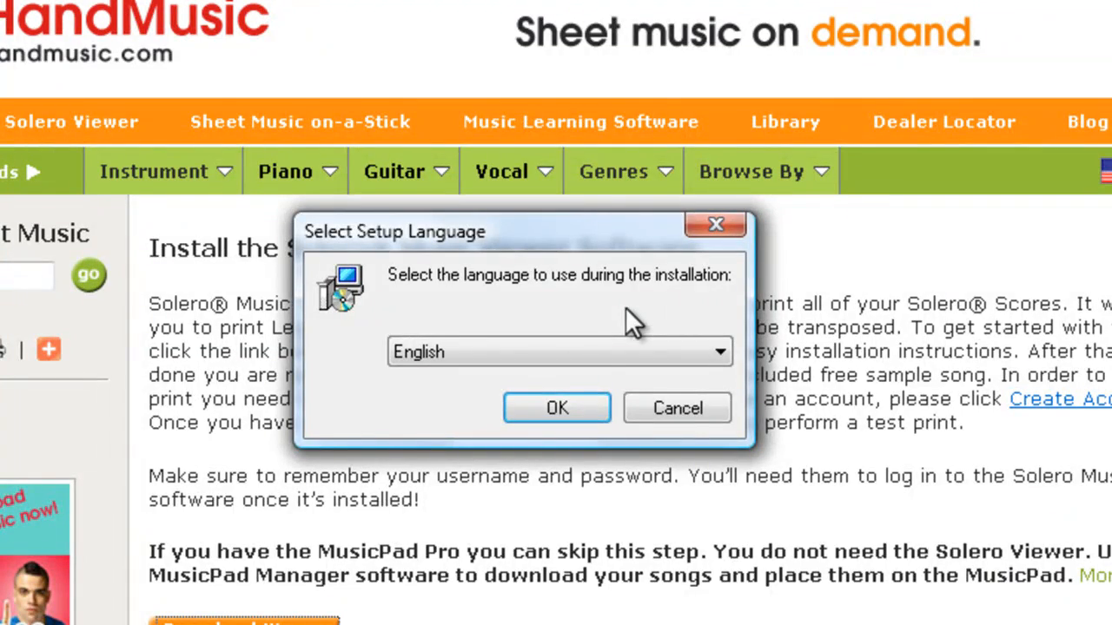
Confirm English, accept the licence, and keep the default folder and desktop icon.
{"action": "left_click", "coordinate": [556, 409]}
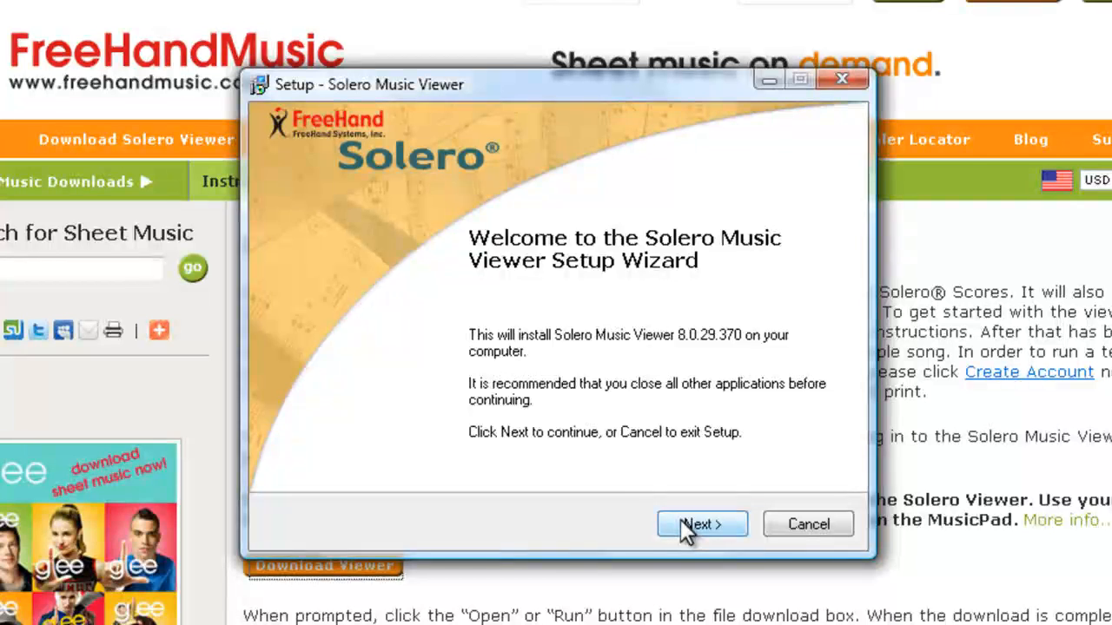
{"action": "left_click", "coordinate": [702, 525]}
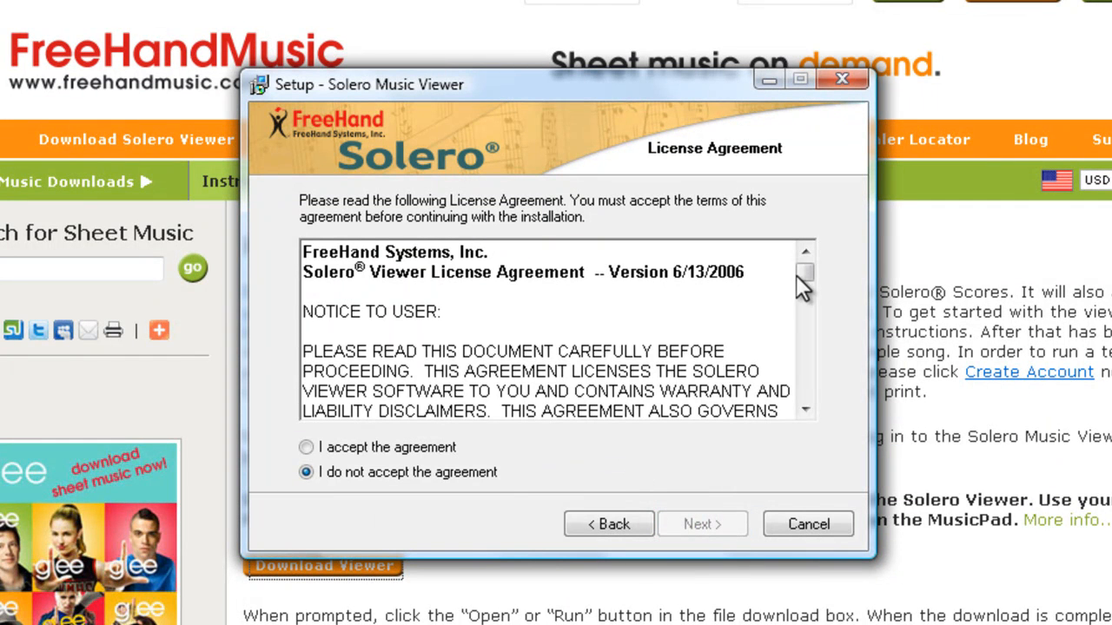
{"action": "left_click", "coordinate": [306, 447]}
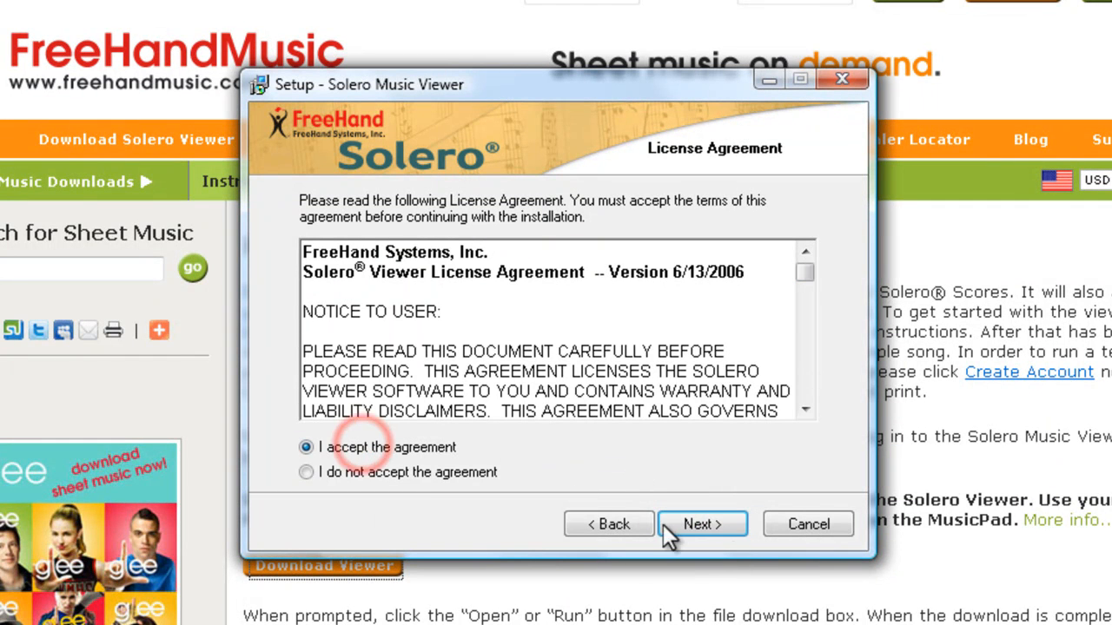
{"action": "left_click", "coordinate": [702, 525]}
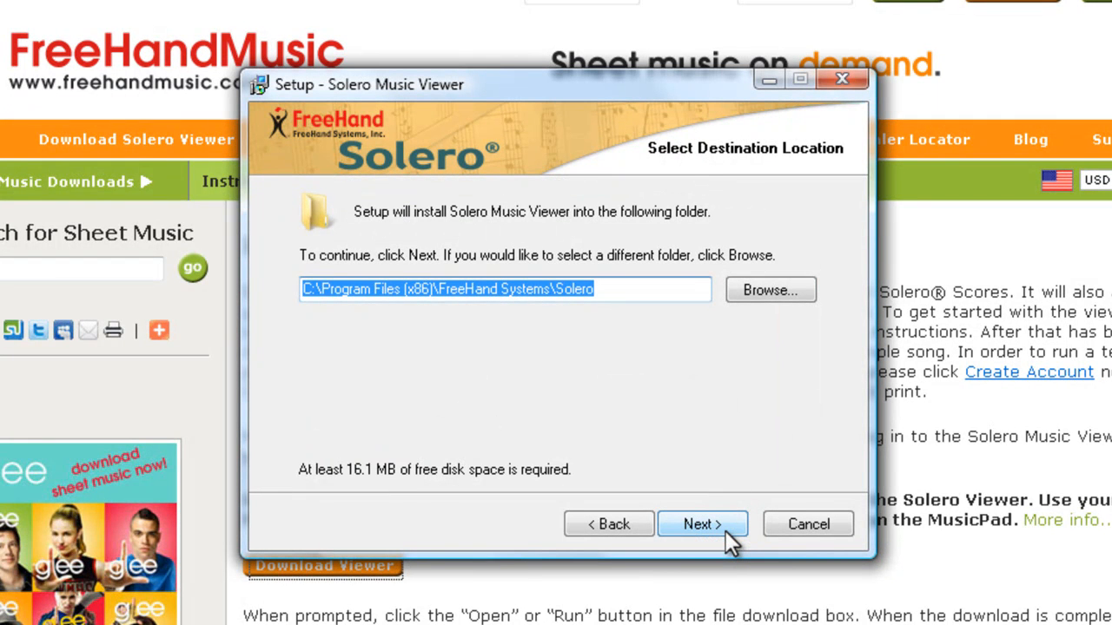
{"action": "left_click", "coordinate": [702, 524]}
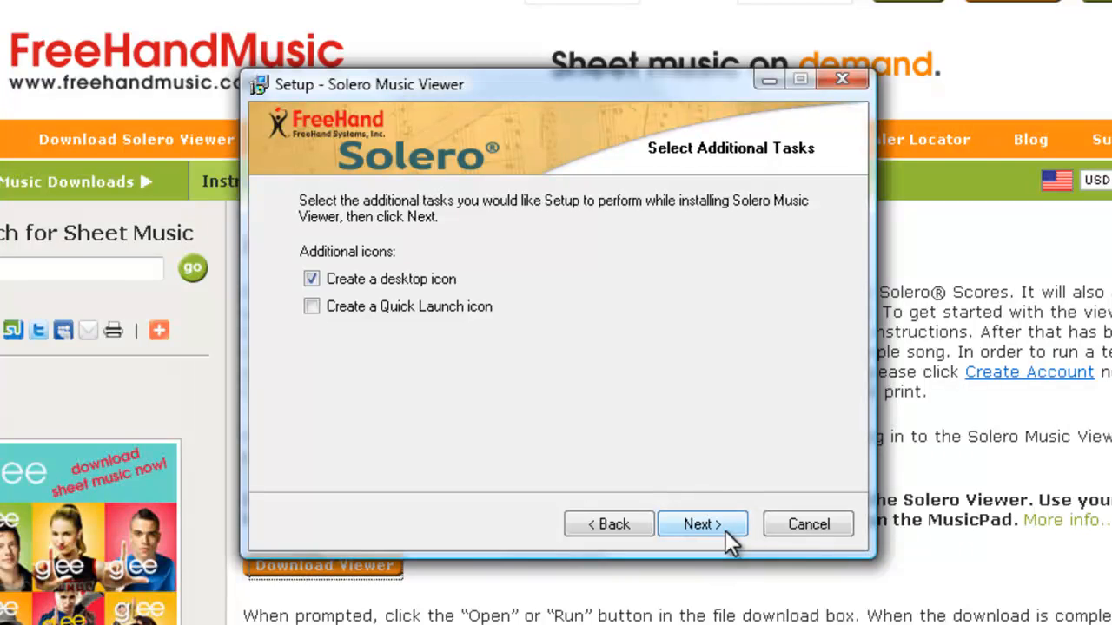
{"action": "left_click", "coordinate": [702, 525]}
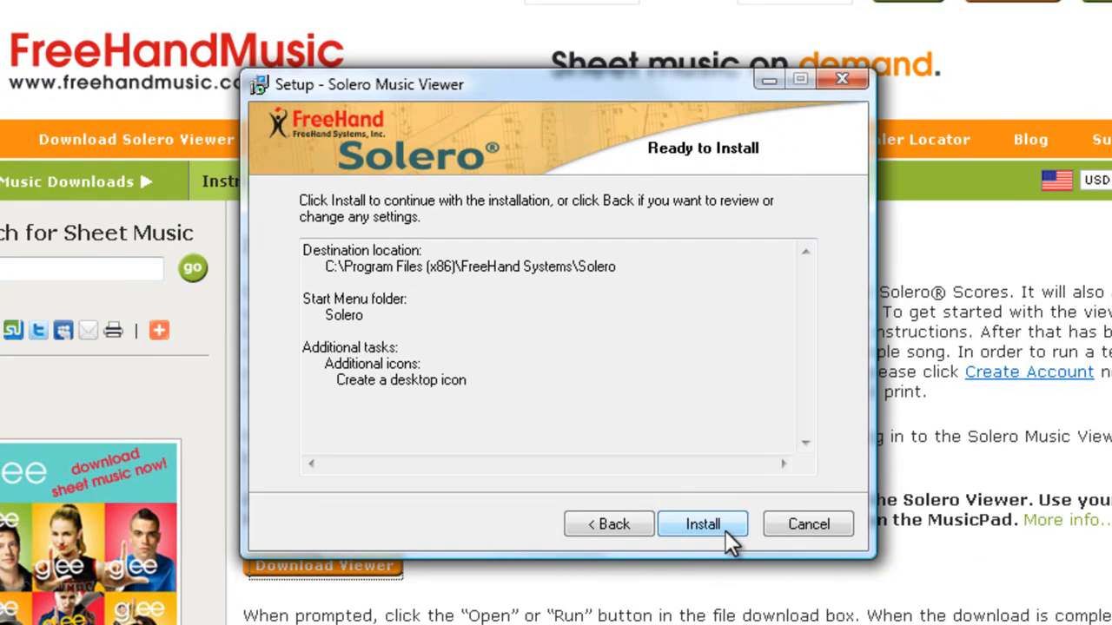
Install the viewer and finish setup with 'Launch Solero Viewer' left checked.
{"action": "left_click", "coordinate": [702, 525]}
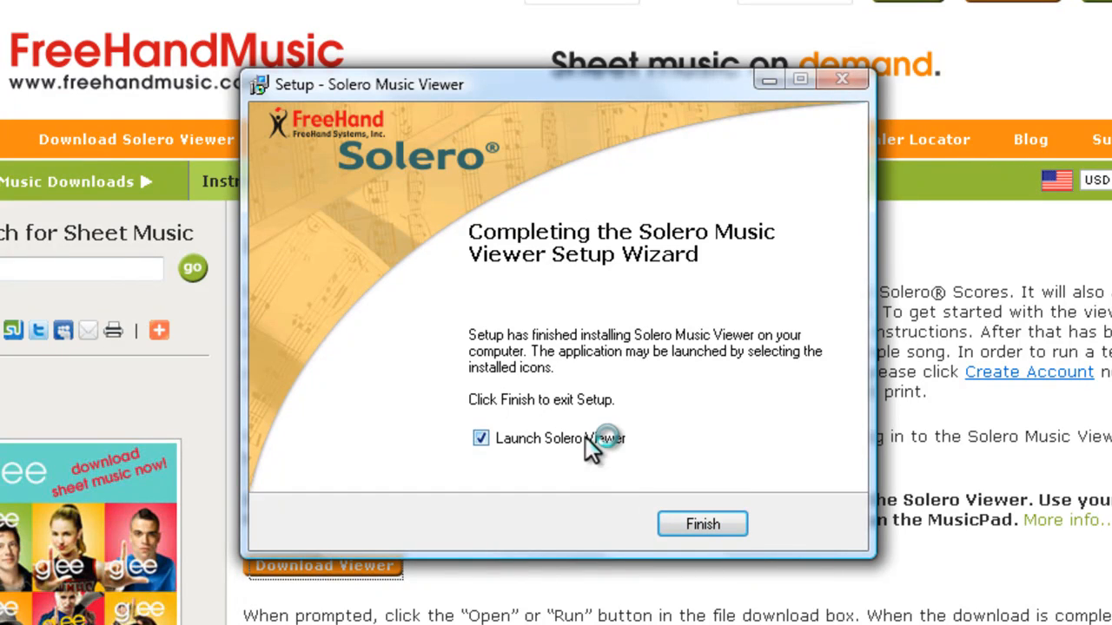
{"action": "left_click", "coordinate": [702, 524]}
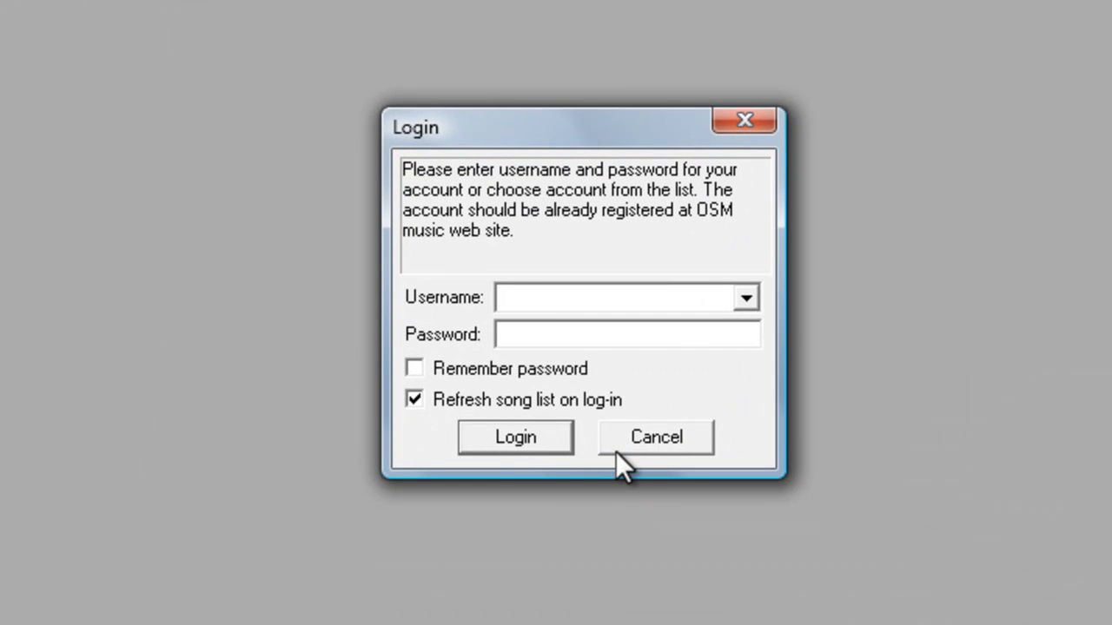
Log in as 'guest' with the password and 'Remember password' ticked.
{"action": "type", "text": "guest"}
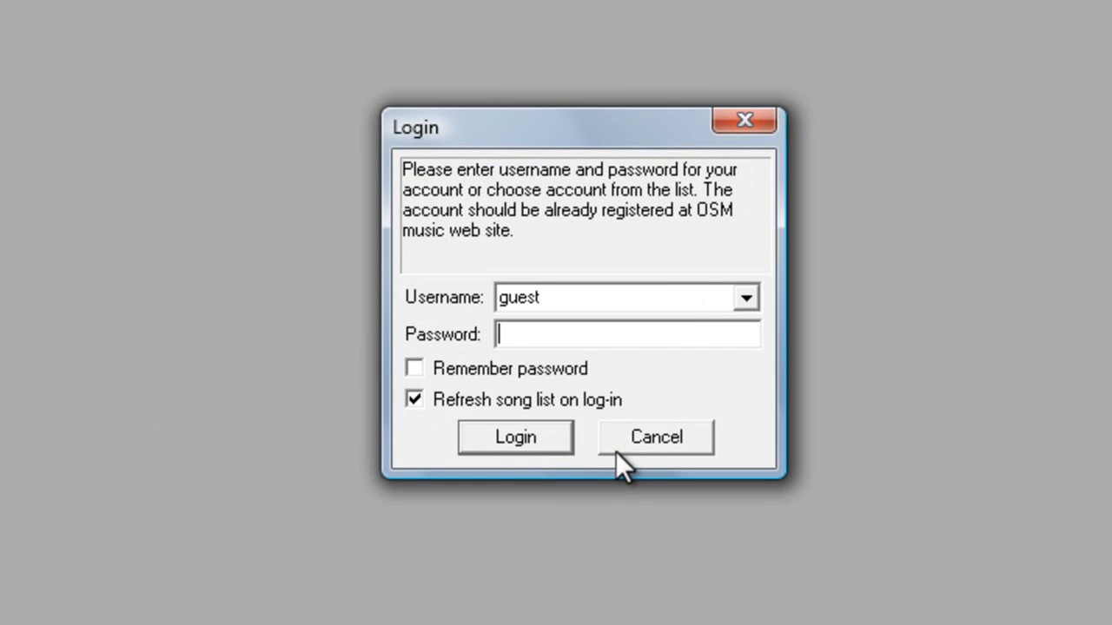
{"action": "type", "text": "*"}
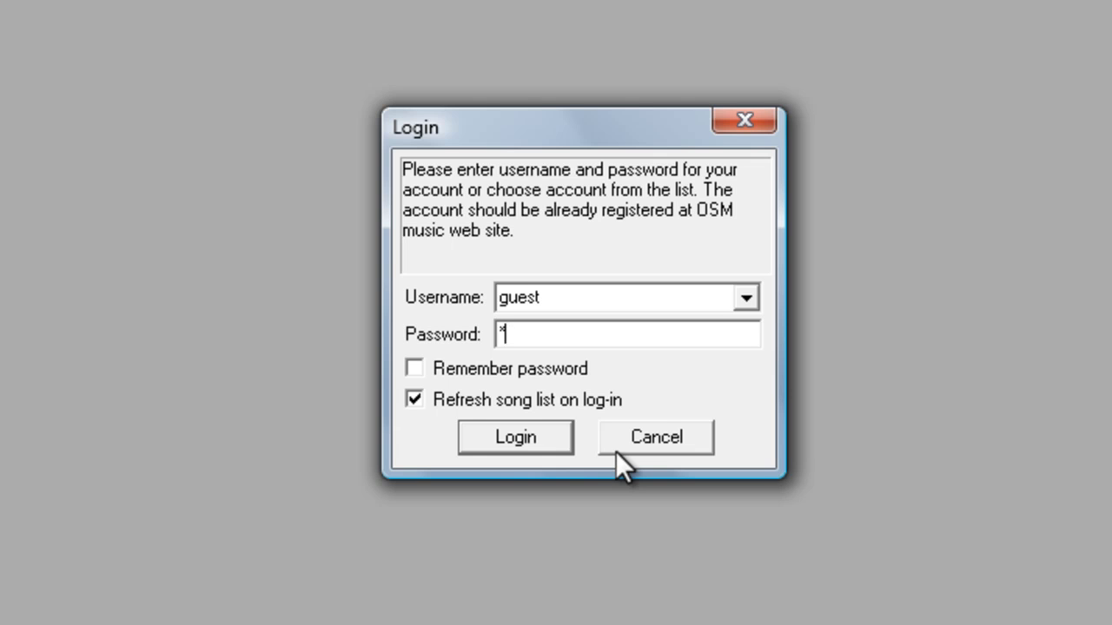
{"action": "type", "text": "****"}
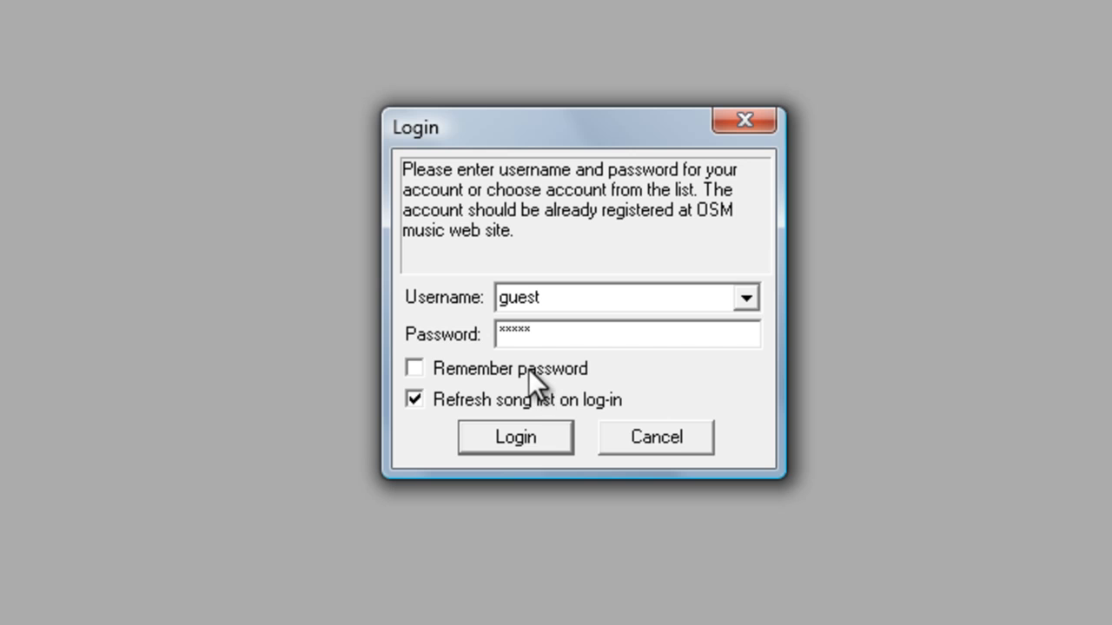
{"action": "left_click", "coordinate": [414, 368]}
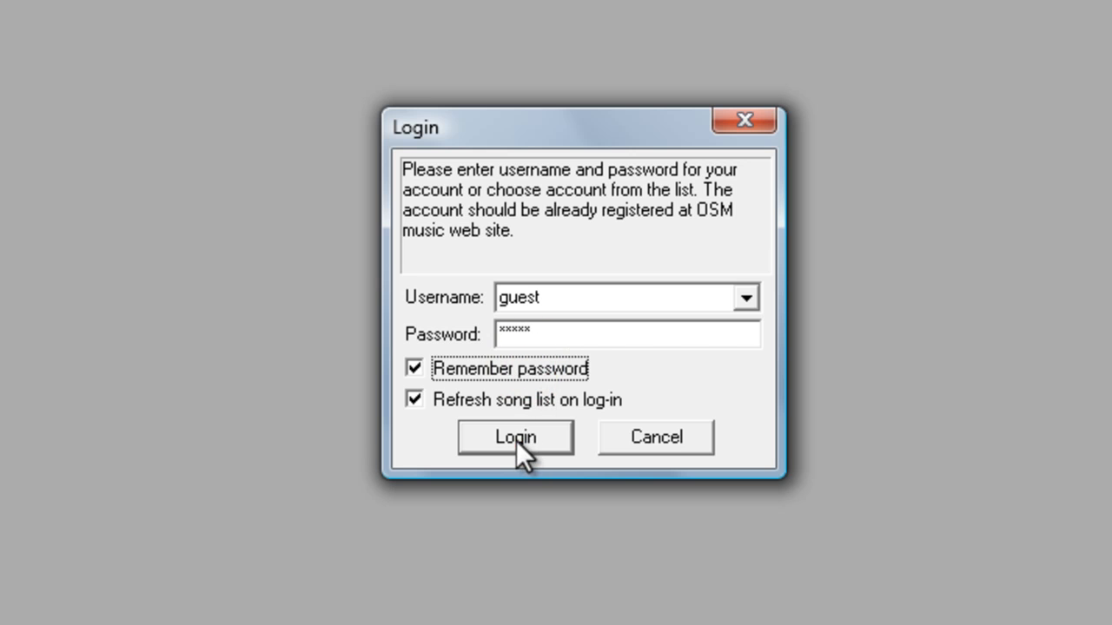
{"action": "left_click", "coordinate": [514, 438]}
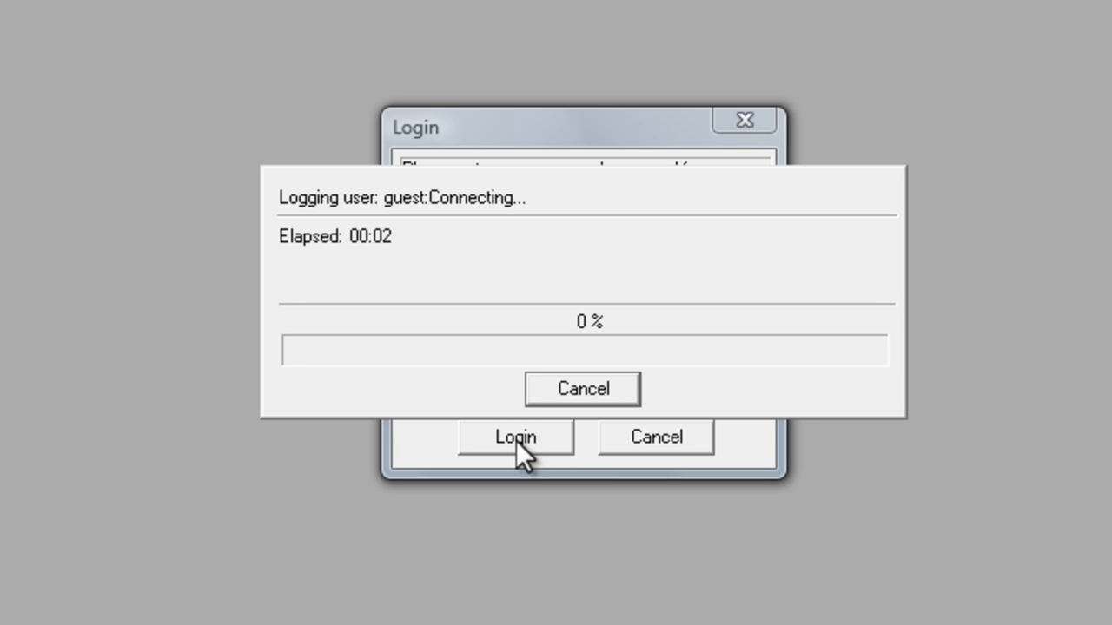
{"action": "mouse_move", "coordinate": [408, 580]}
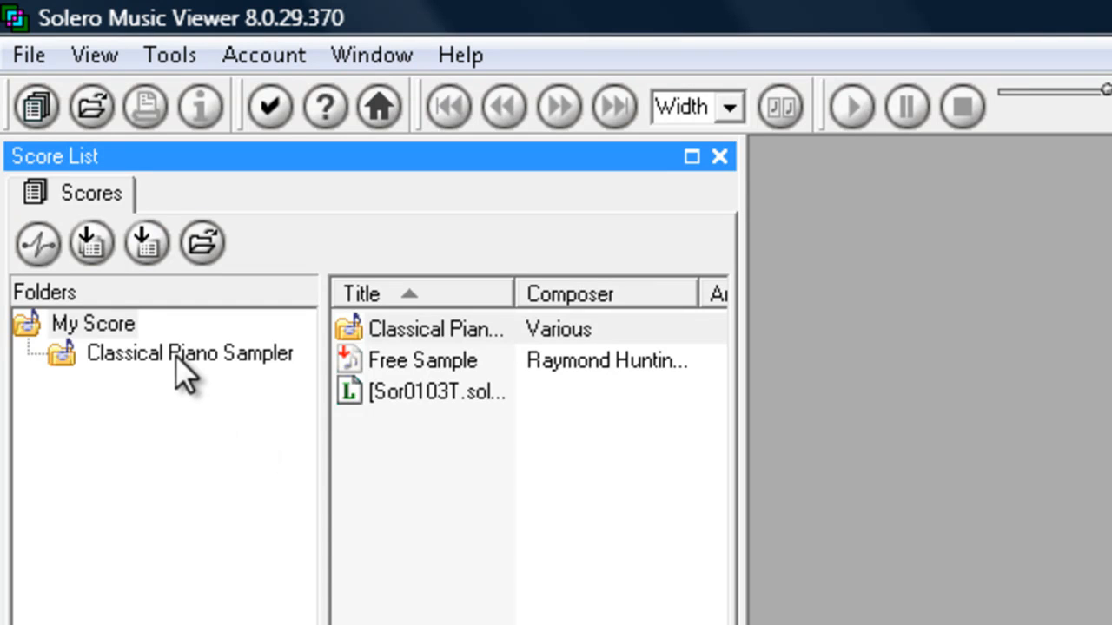
Open 'Free Sample' from the Classical Piano Sampler folder in the Score List.
{"action": "left_click", "coordinate": [189, 352]}
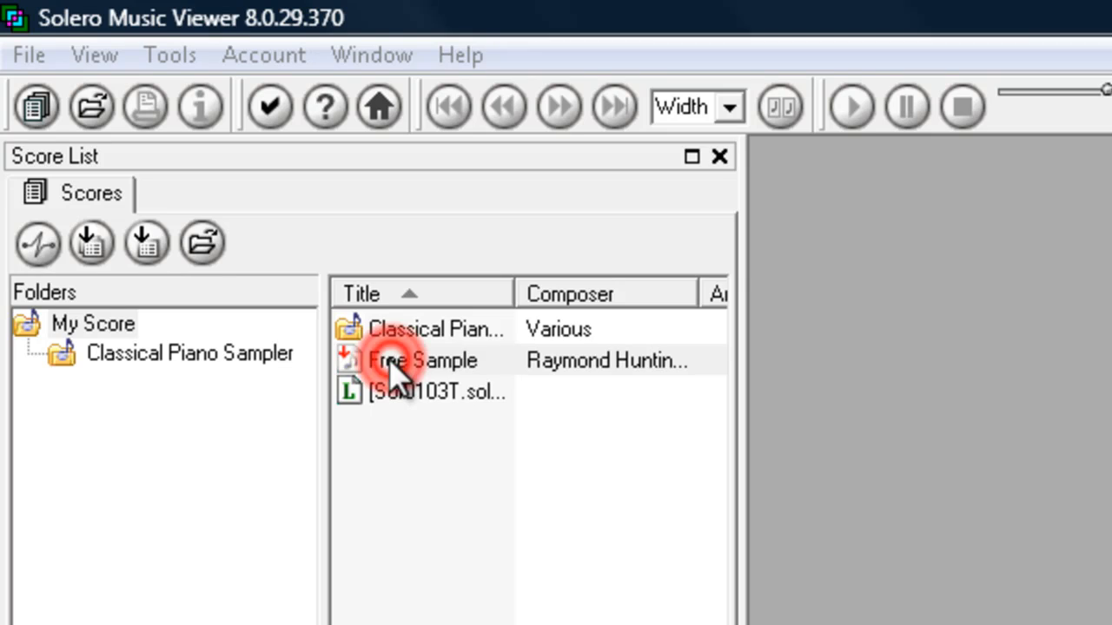
{"action": "double_click", "coordinate": [422, 360]}
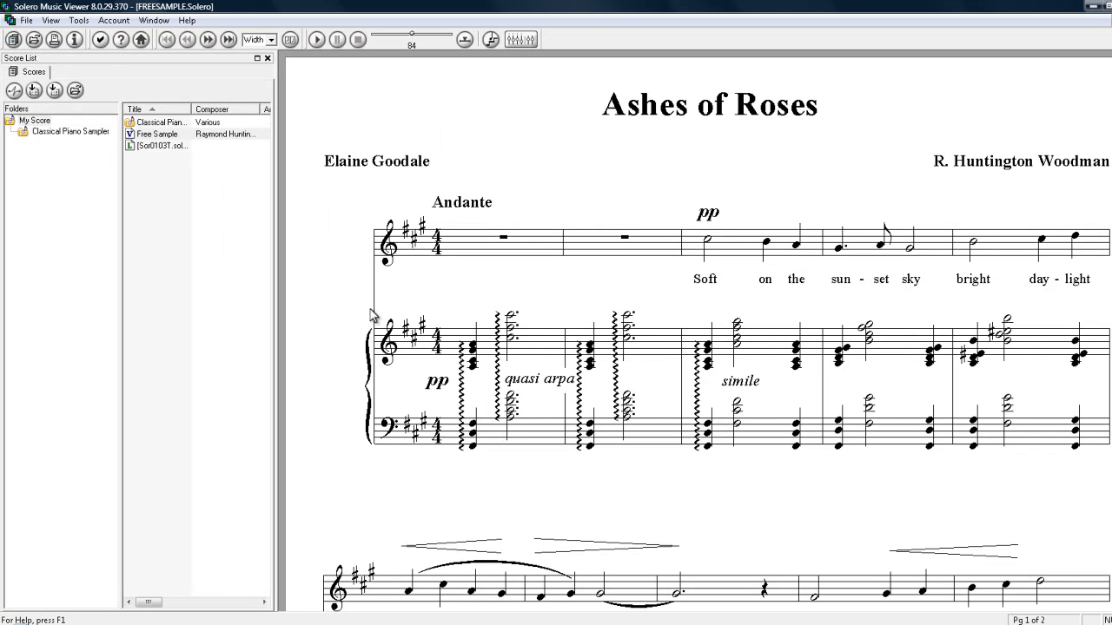
{"action": "mouse_move", "coordinate": [761, 110]}
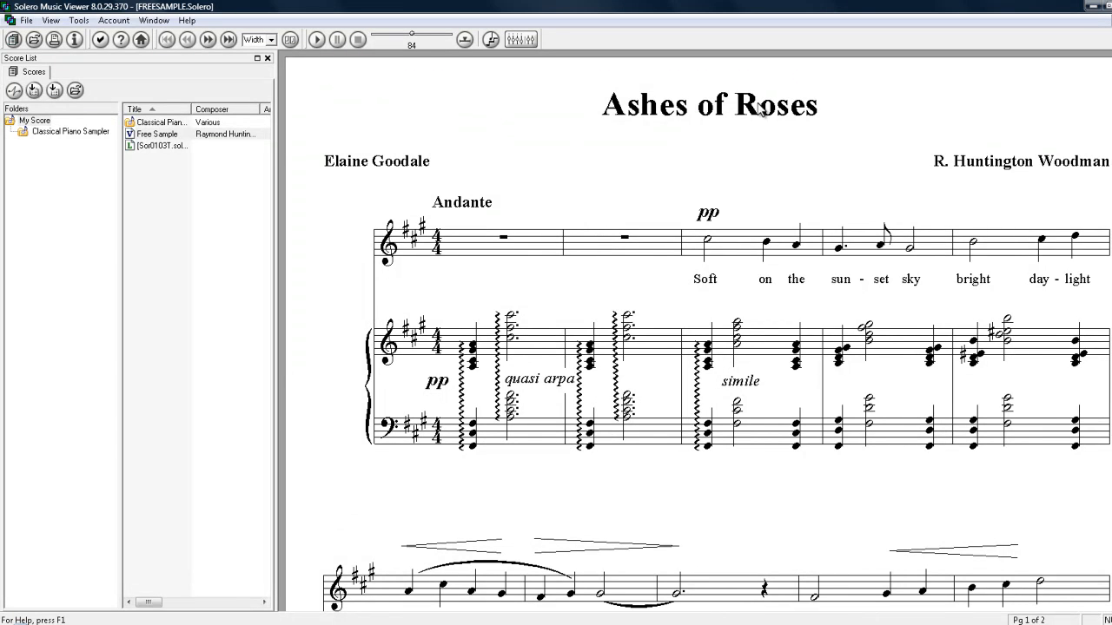